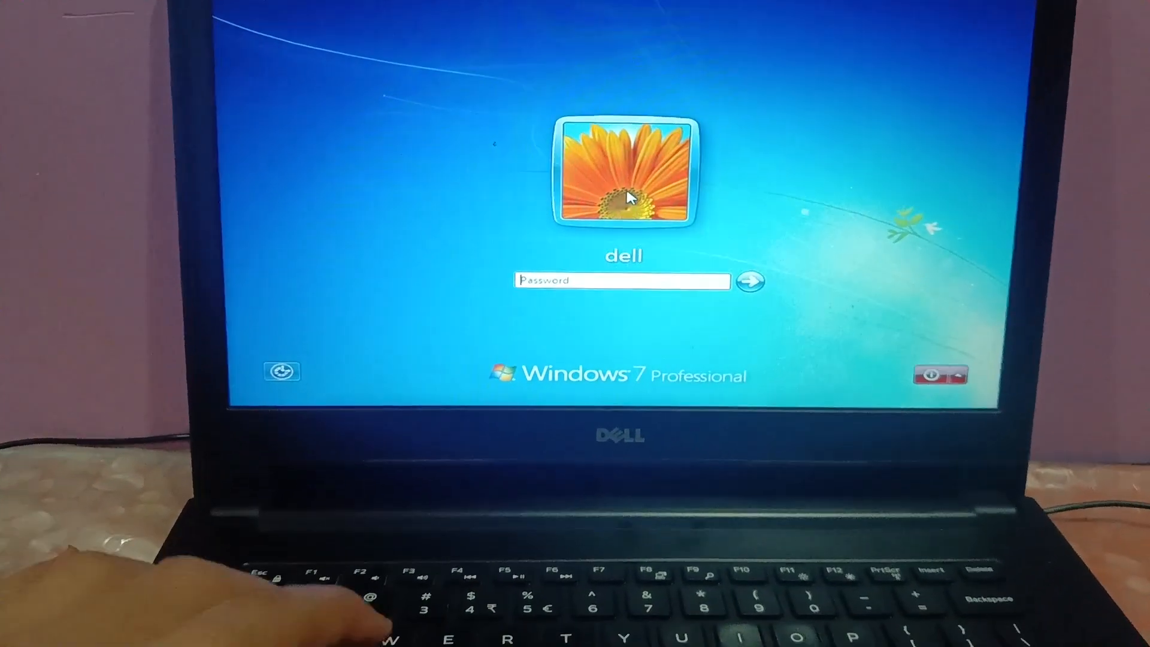
Enter a wrong password for 'dell', dismiss the error, and shut down the laptop.
{"action": "type", "text": "••"}
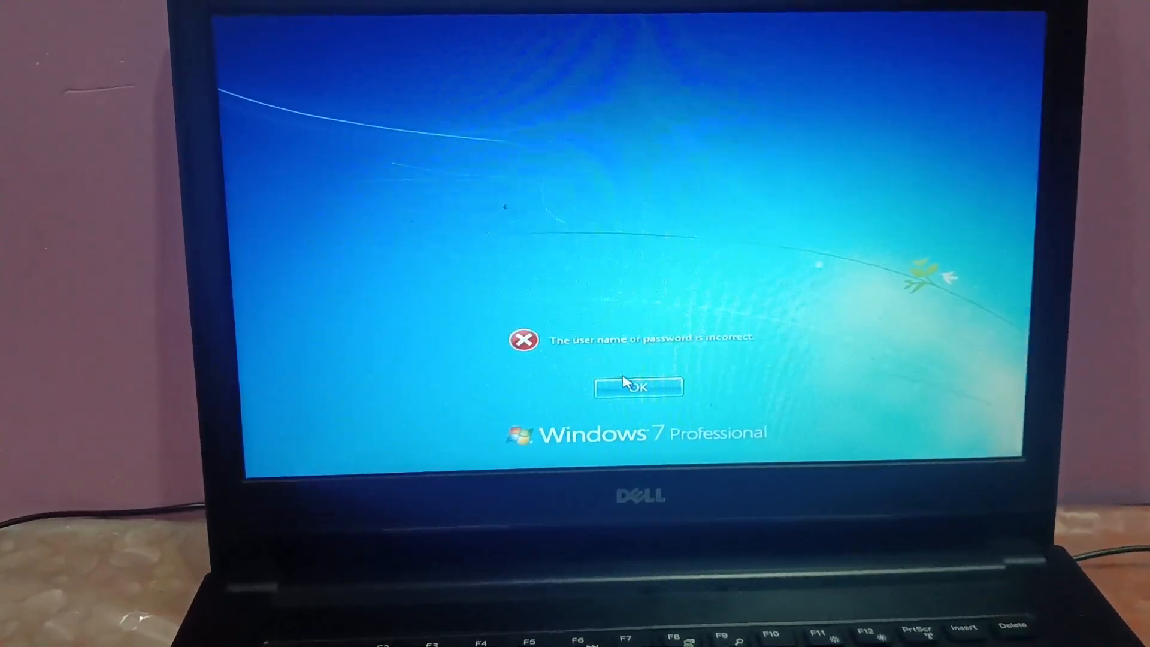
{"action": "left_click", "coordinate": [636, 388]}
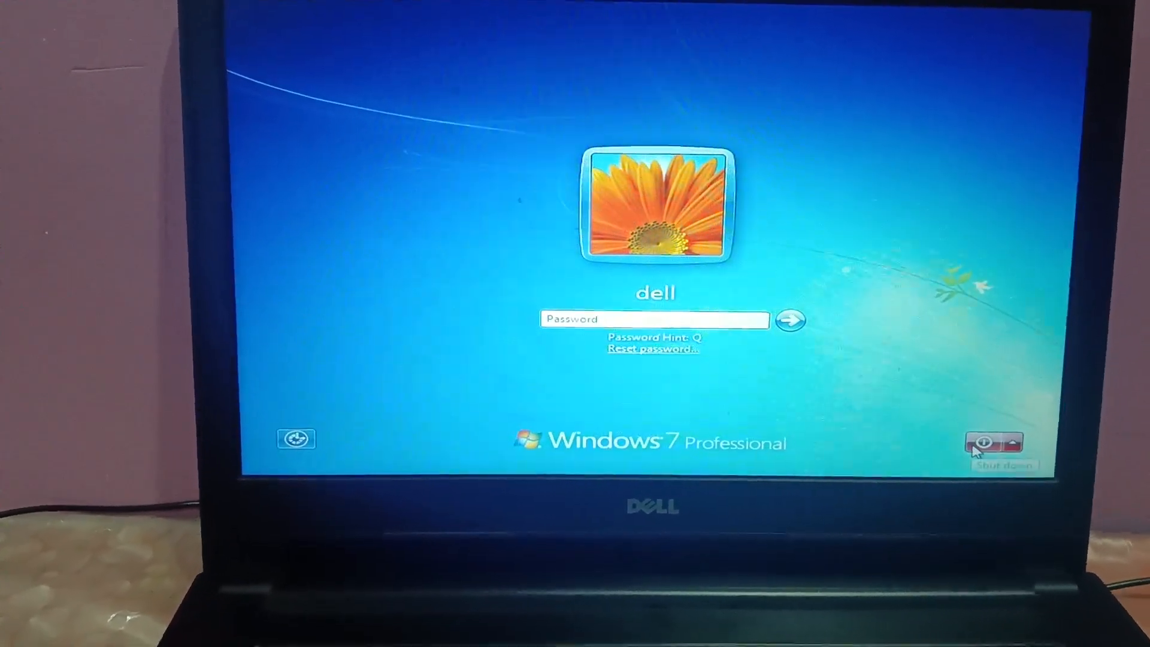
{"action": "left_click", "coordinate": [983, 441]}
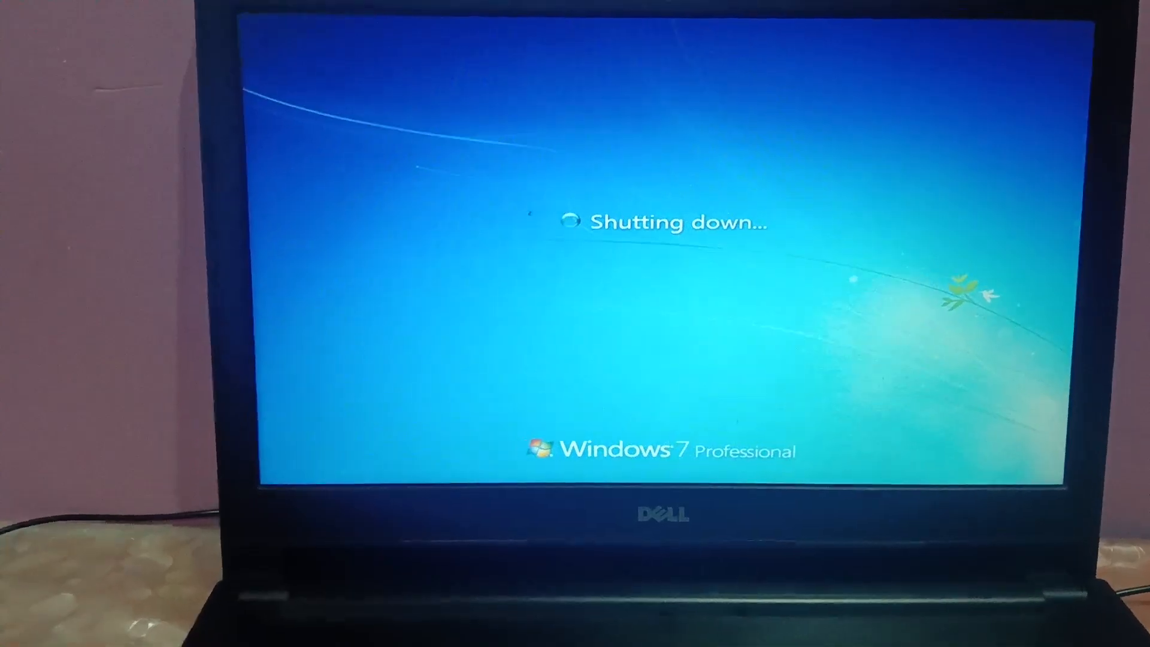